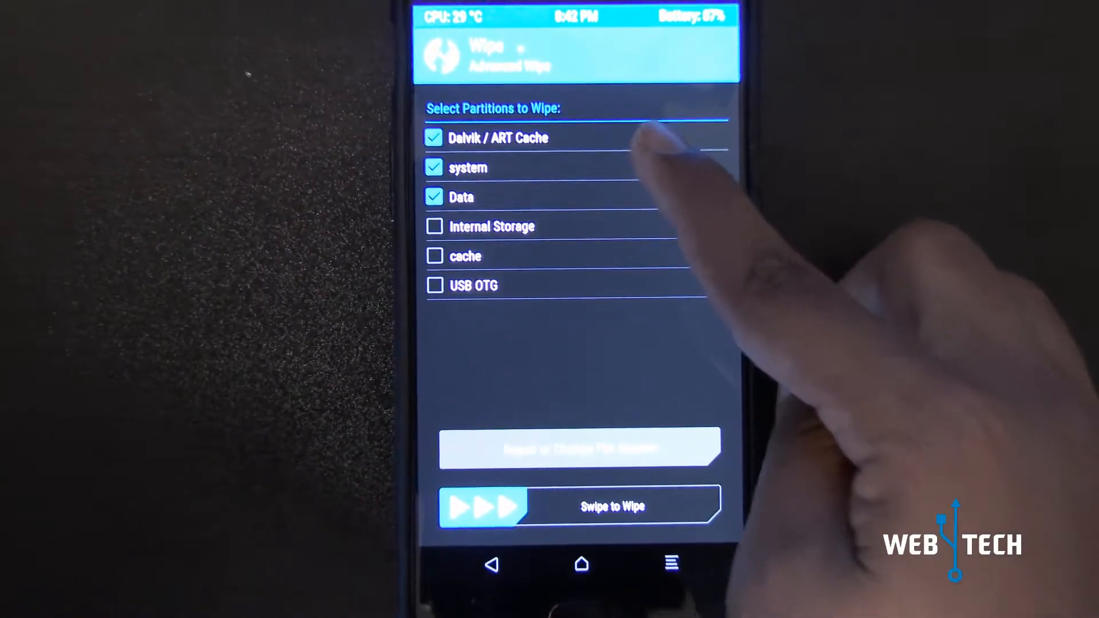
Step: Swipe to wipe the checked Dalvik / ART Cache, system and Data partitions
drag(462, 506, 701, 506)
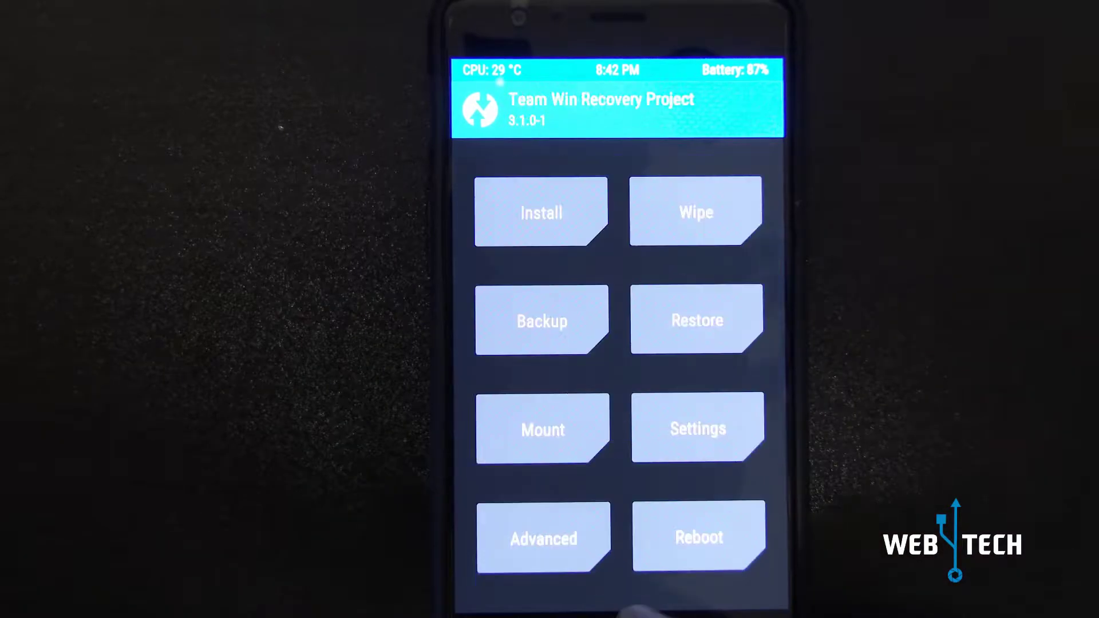
Step: Choose Install and select the Experience ROM v17.0 Lite zip from /sdcard for flashing
click(541, 213)
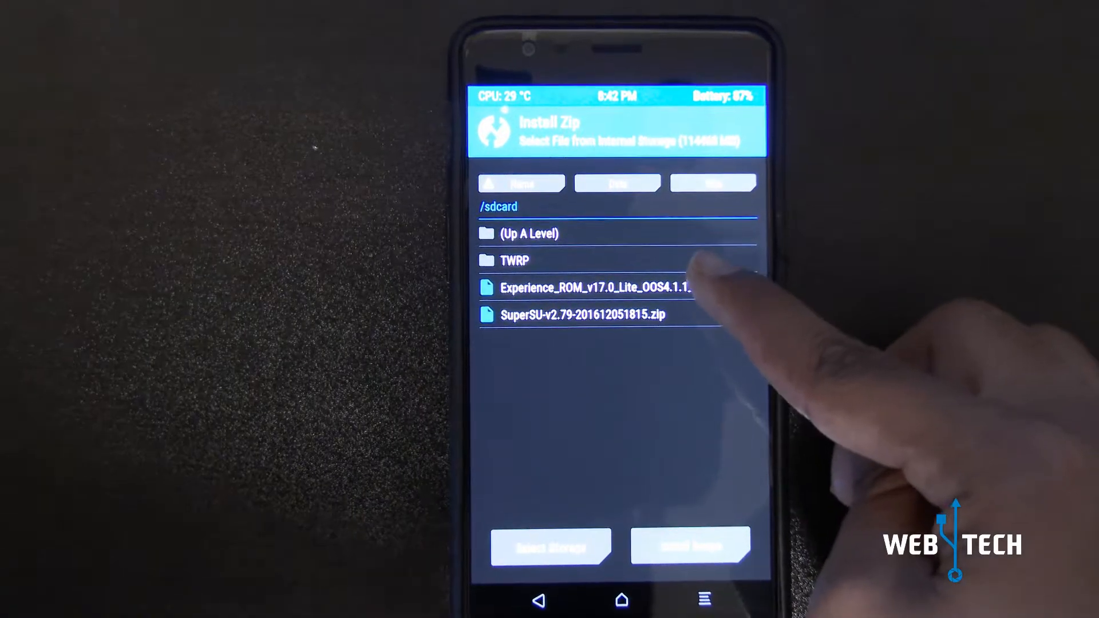
click(591, 289)
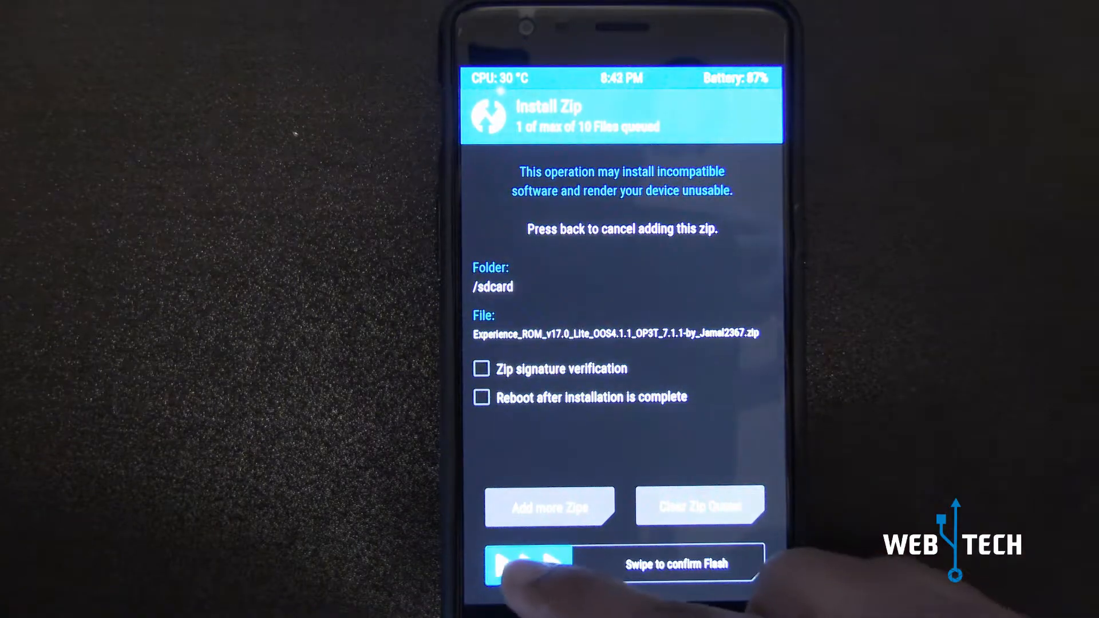
drag(512, 563, 750, 563)
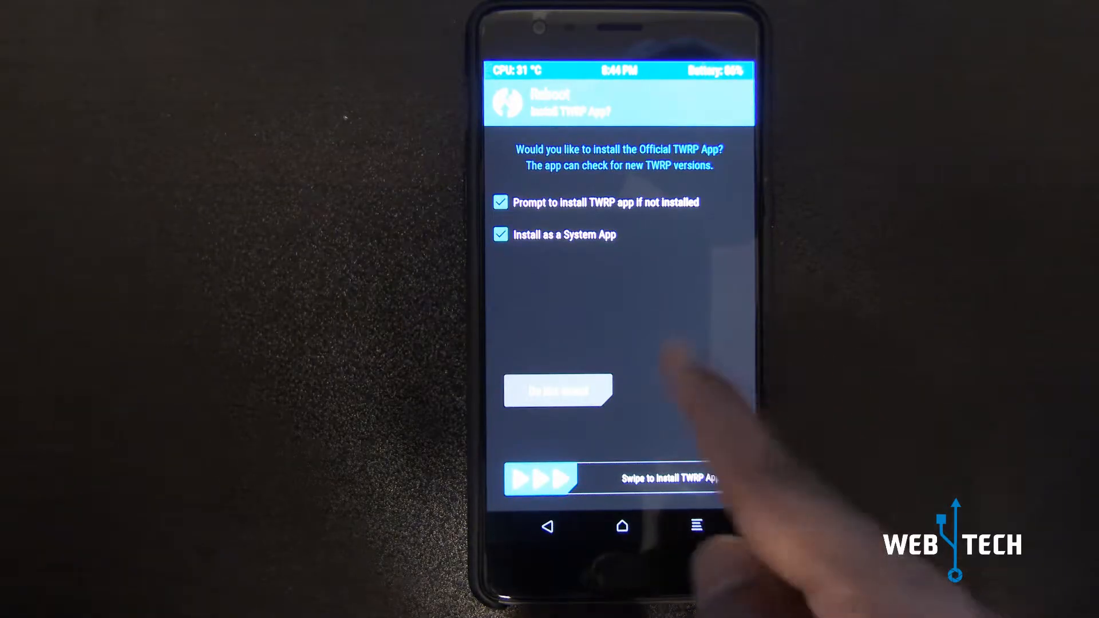
Step: Swipe to install the official TWRP app as a system app during reboot
drag(532, 479, 723, 479)
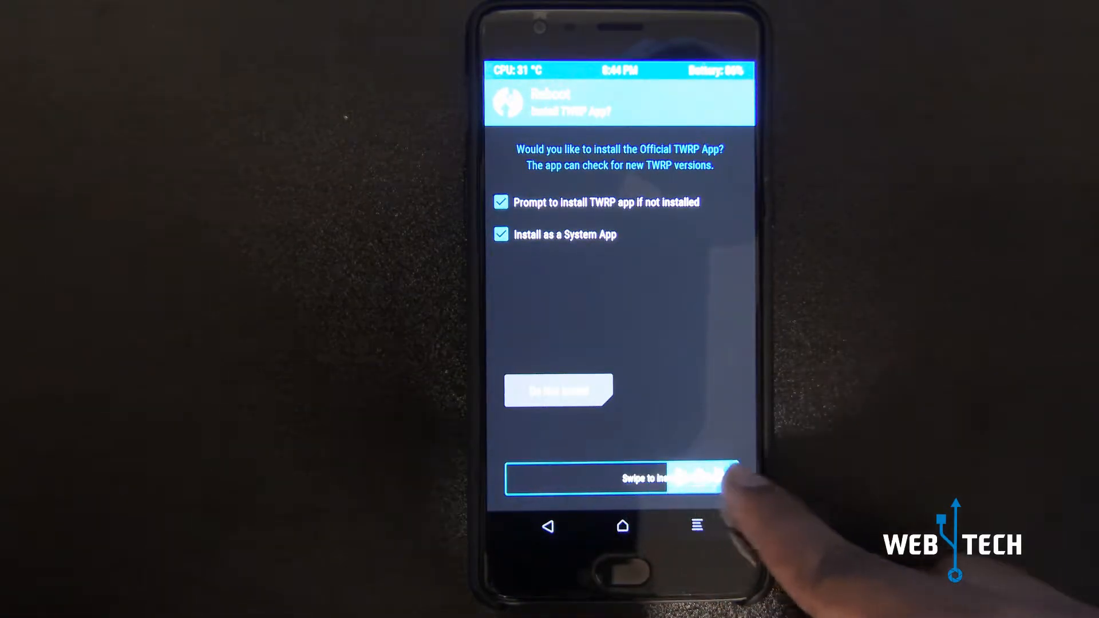